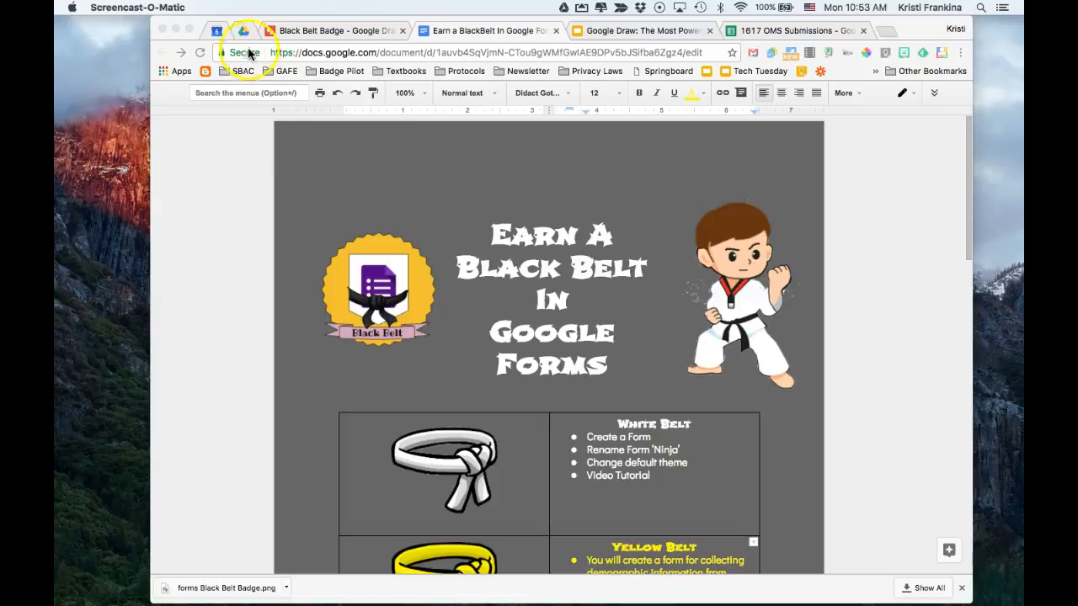
From the Drive tab, create a new blank Google Form via New > More > Google Forms.
{"action": "left_click", "coordinate": [245, 30]}
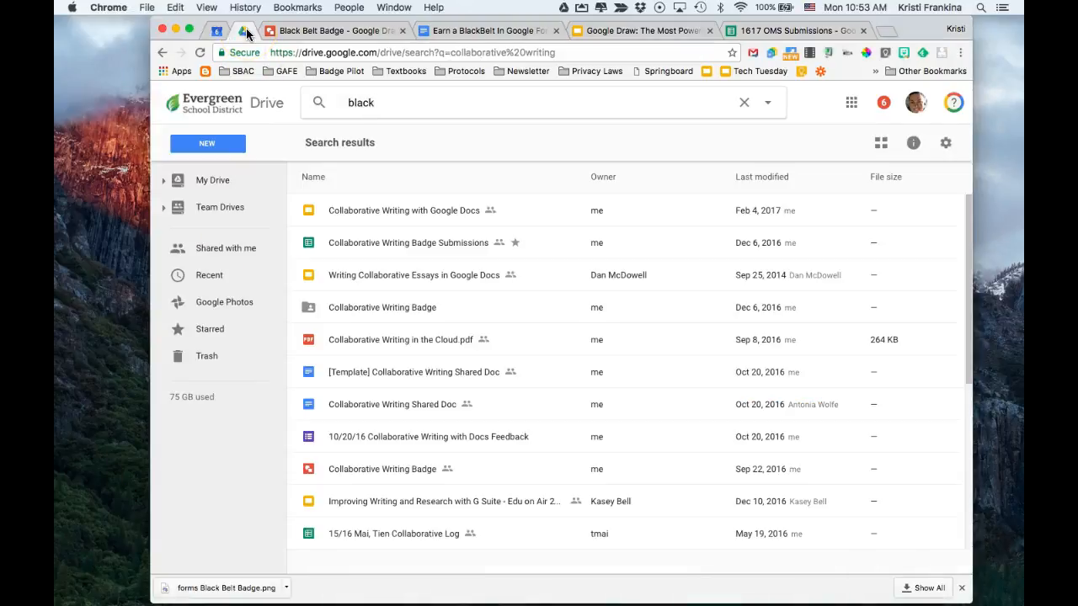
{"action": "left_click", "coordinate": [207, 143]}
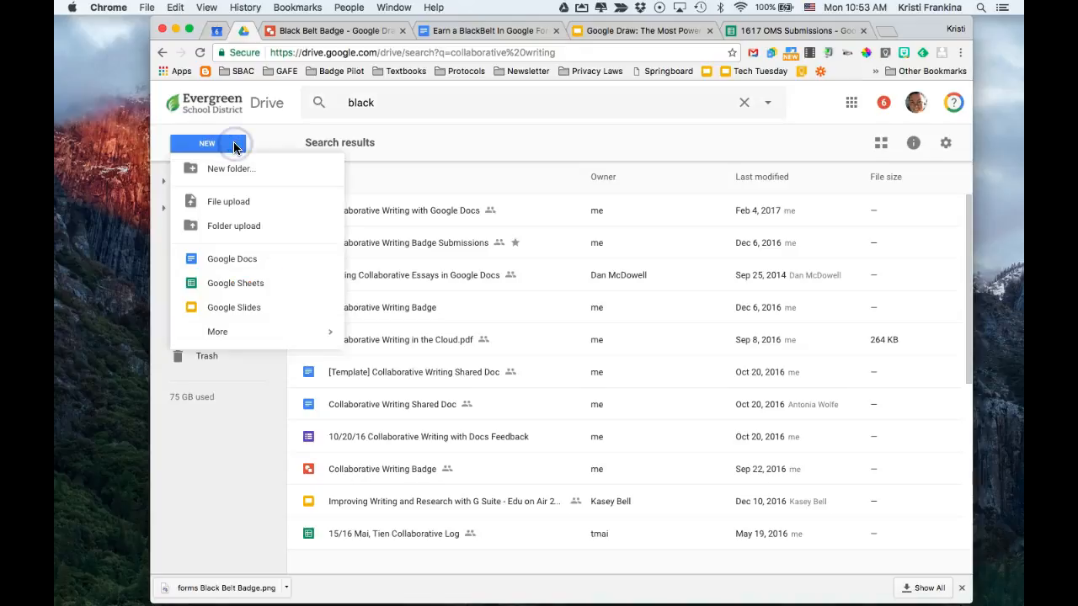
{"action": "left_click", "coordinate": [218, 330]}
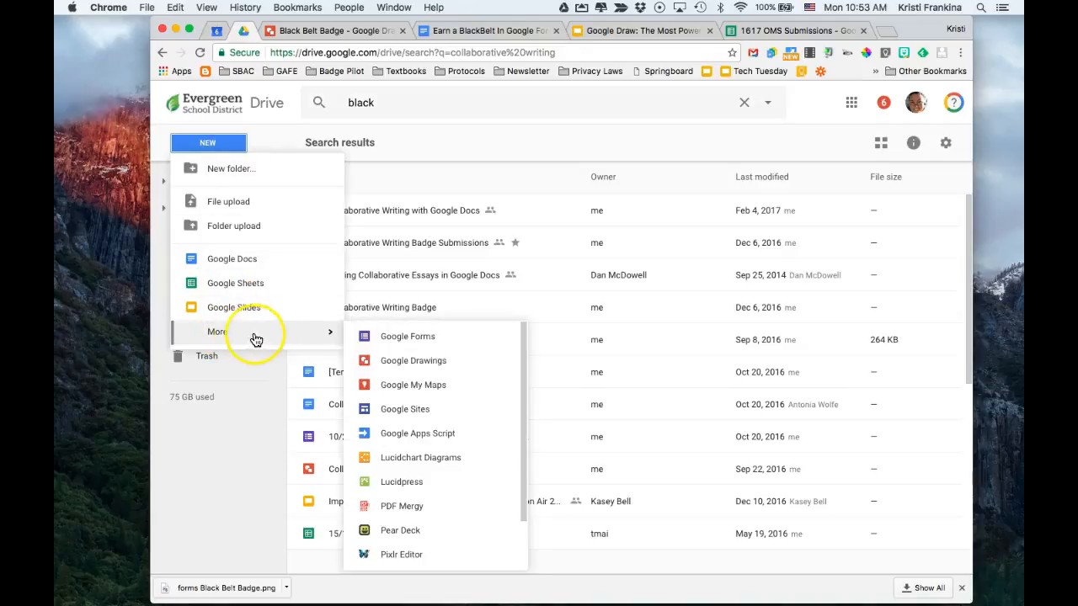
{"action": "left_click", "coordinate": [408, 337]}
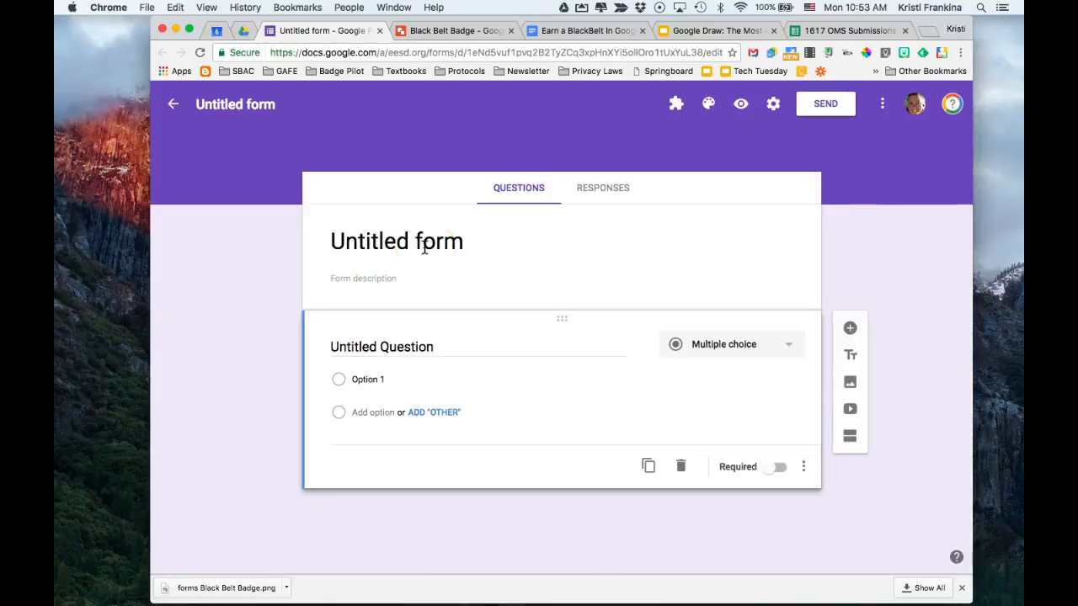
Replace the 'Untitled form' title with 'Ninja'.
{"action": "type", "text": "Ni"}
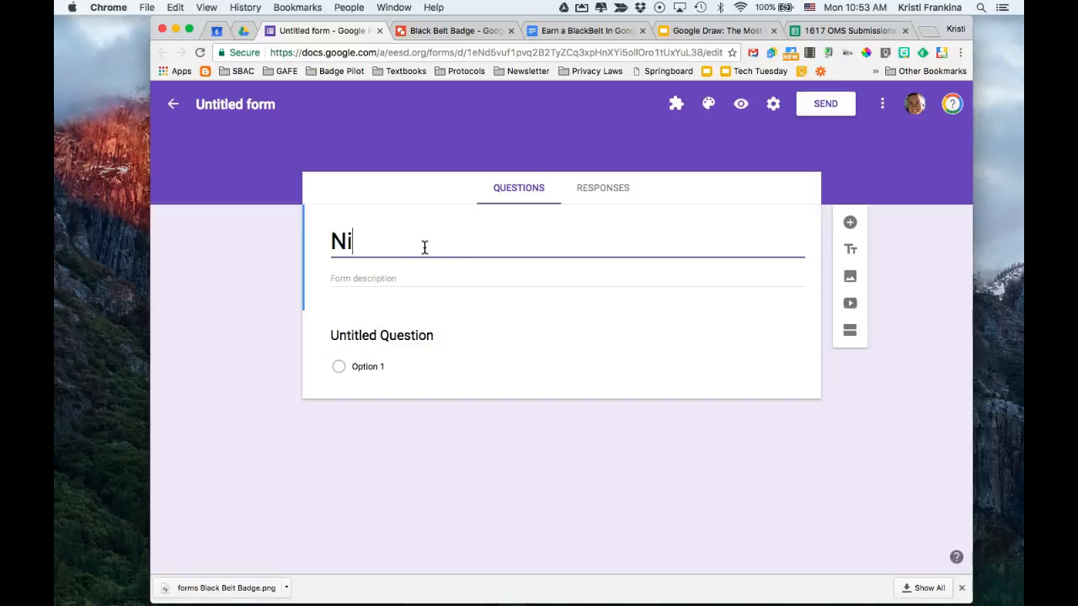
{"action": "type", "text": "nja"}
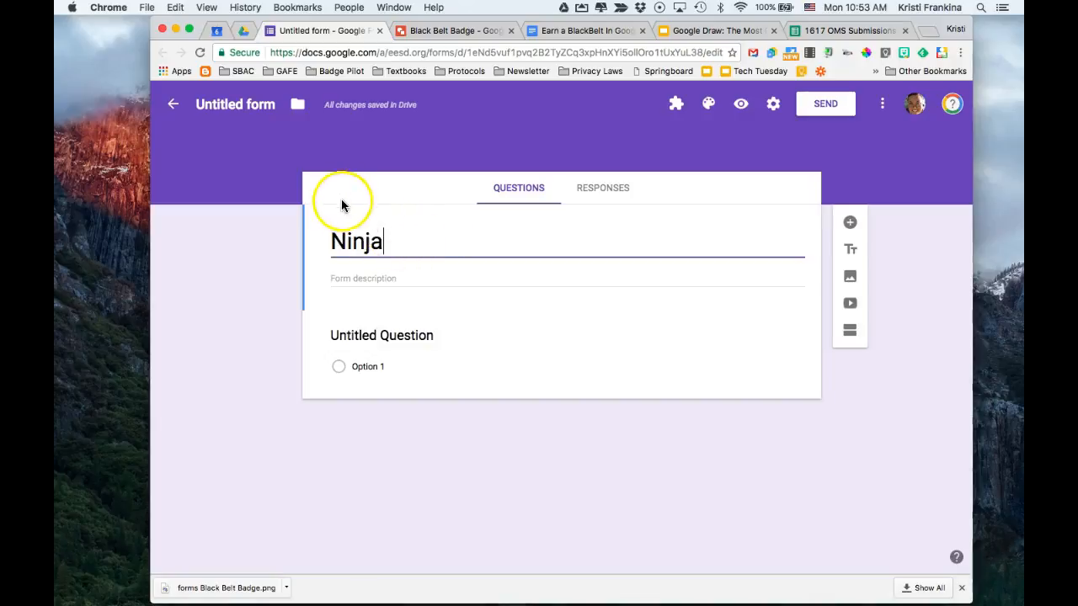
{"action": "mouse_move", "coordinate": [239, 121]}
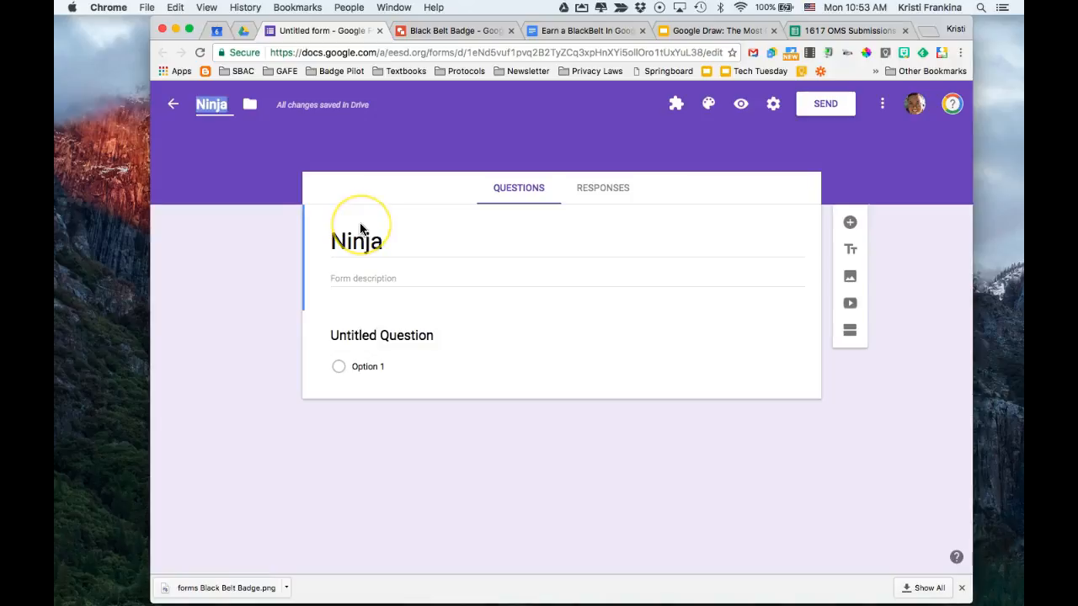
{"action": "mouse_move", "coordinate": [363, 229]}
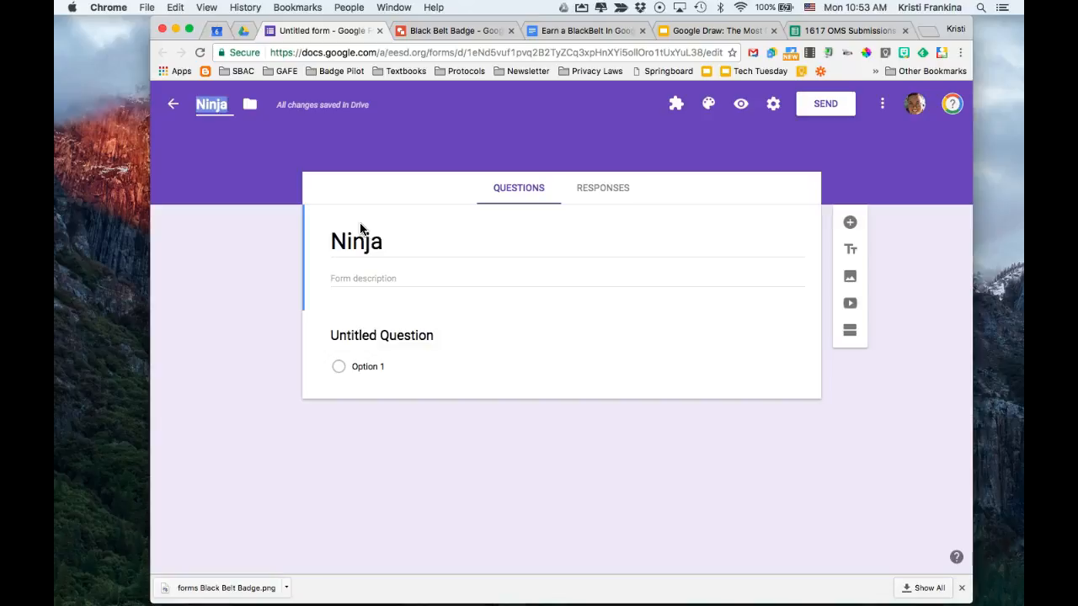
{"action": "mouse_move", "coordinate": [721, 115]}
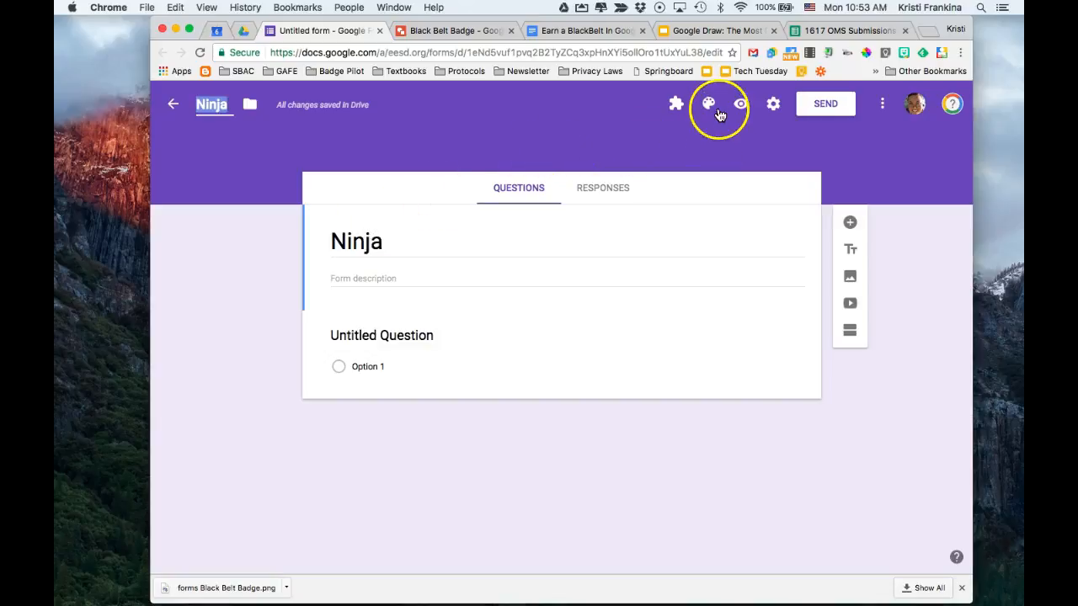
Open the theme customisation panel and bring up the header image gallery.
{"action": "left_click", "coordinate": [709, 104]}
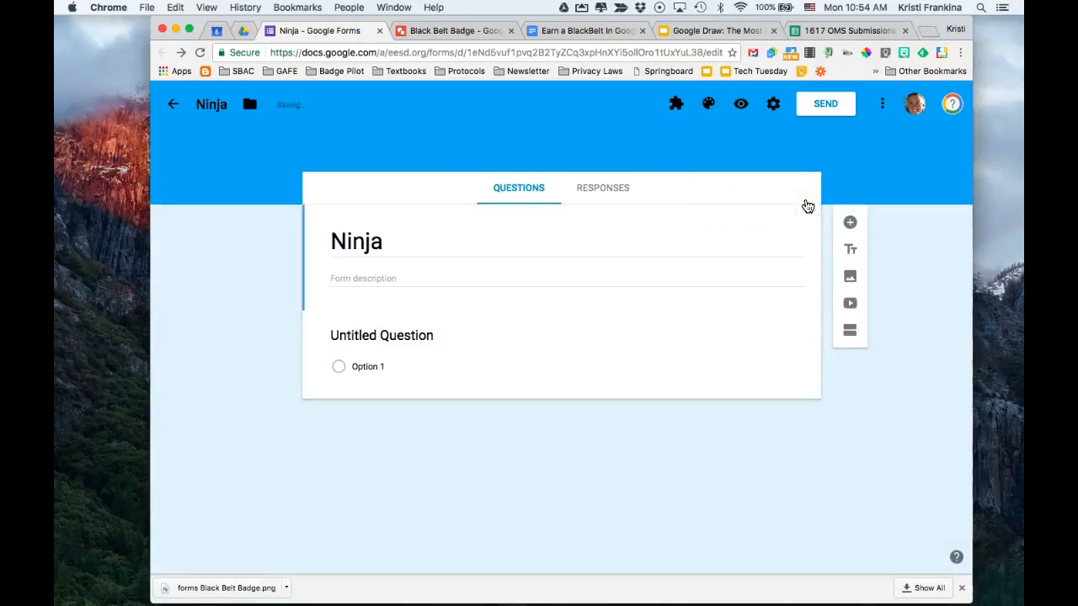
{"action": "left_click", "coordinate": [707, 105]}
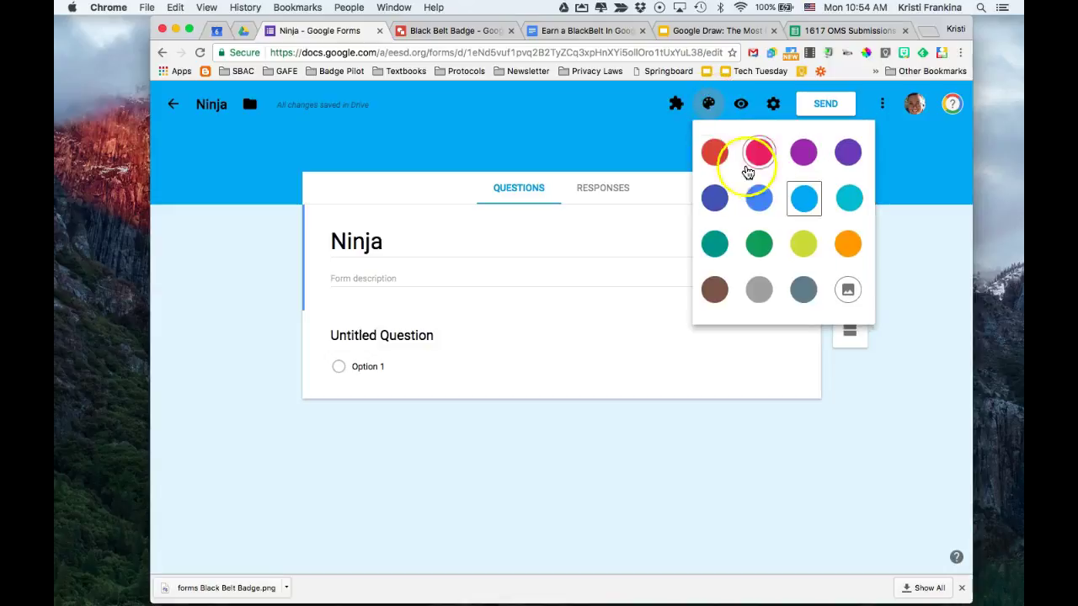
{"action": "left_click", "coordinate": [849, 290]}
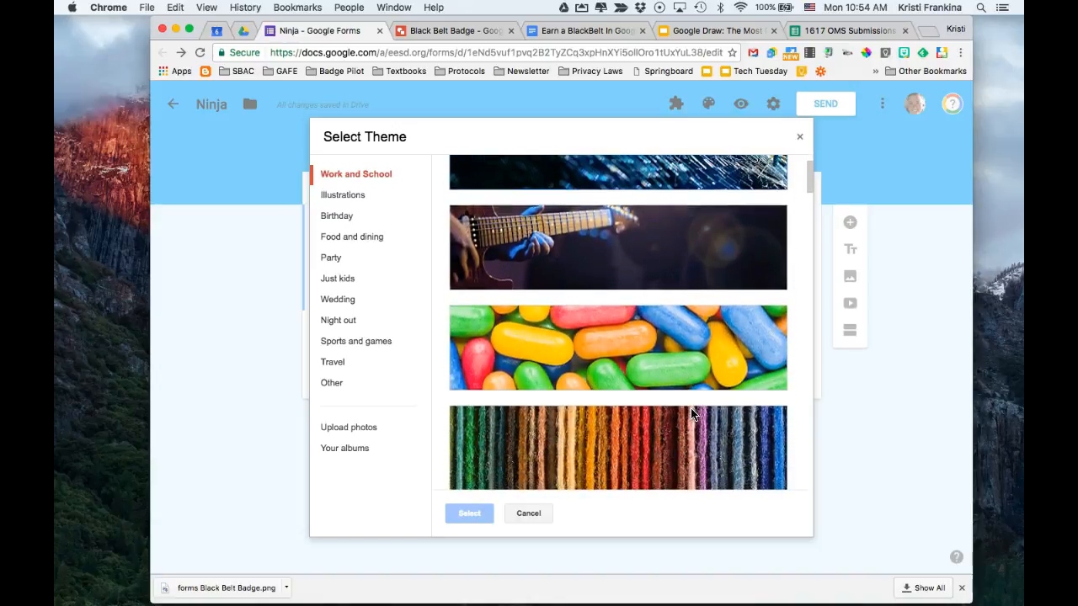
Apply the colourful polygon mosaic image from the Other category as the header banner.
{"action": "left_click", "coordinate": [331, 383]}
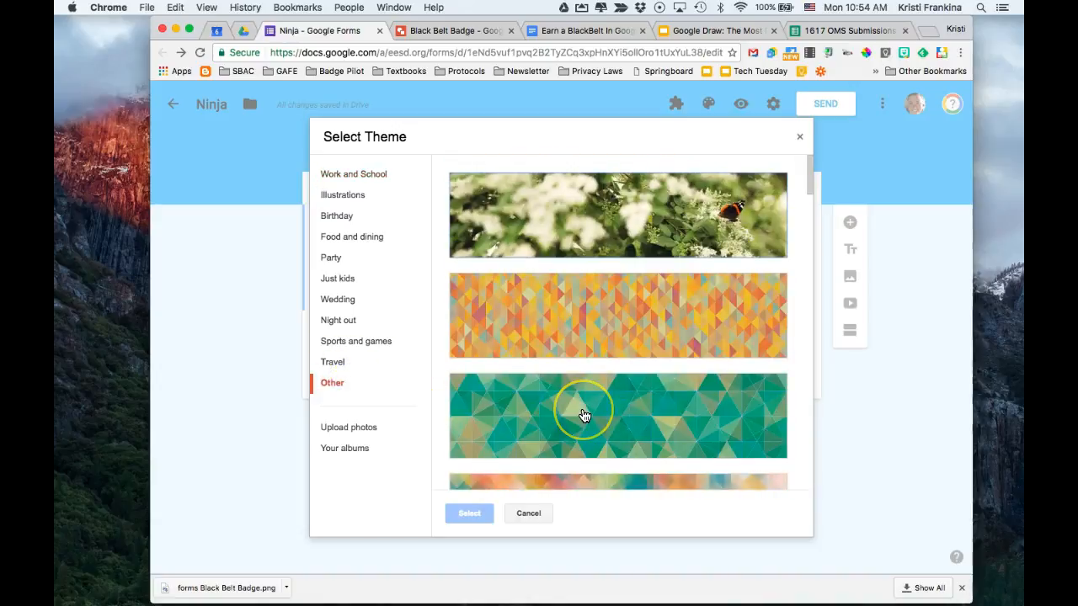
{"action": "scroll", "scroll_direction": "down", "scroll_amount": 3}
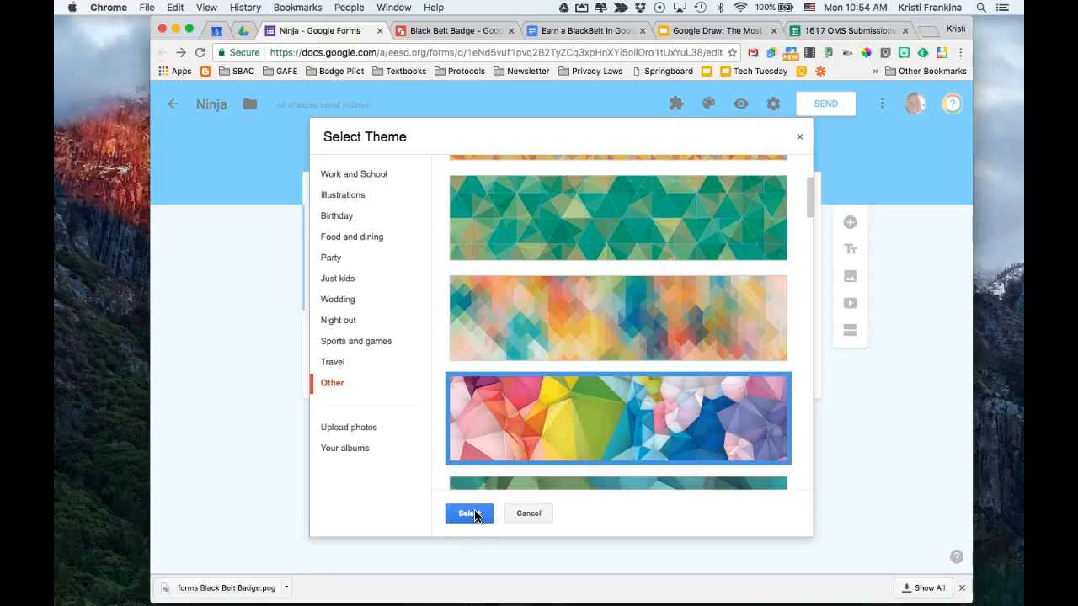
{"action": "mouse_move", "coordinate": [474, 519]}
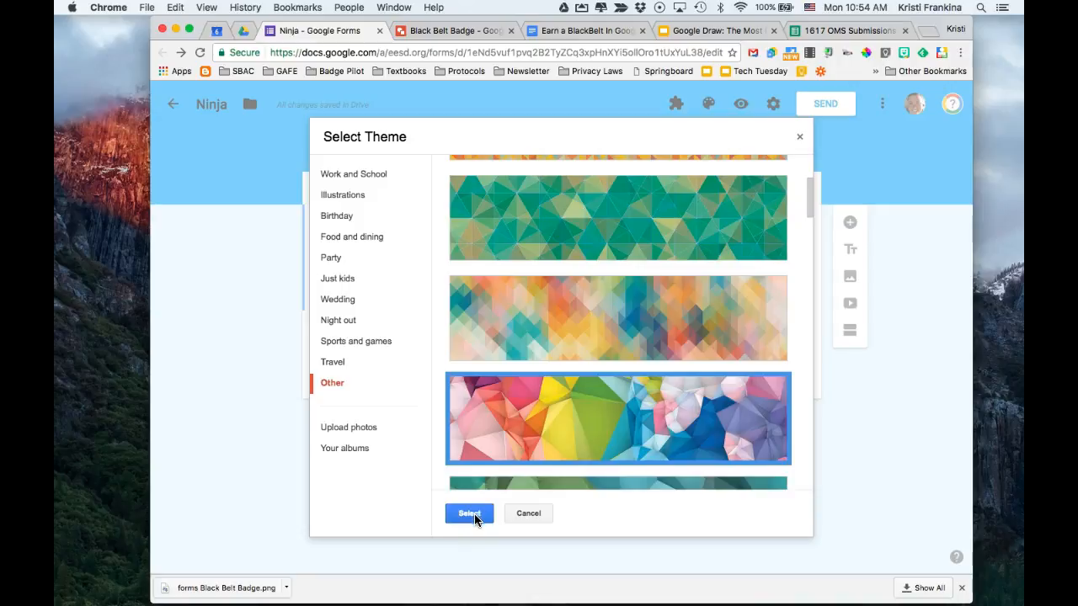
{"action": "left_click", "coordinate": [468, 514]}
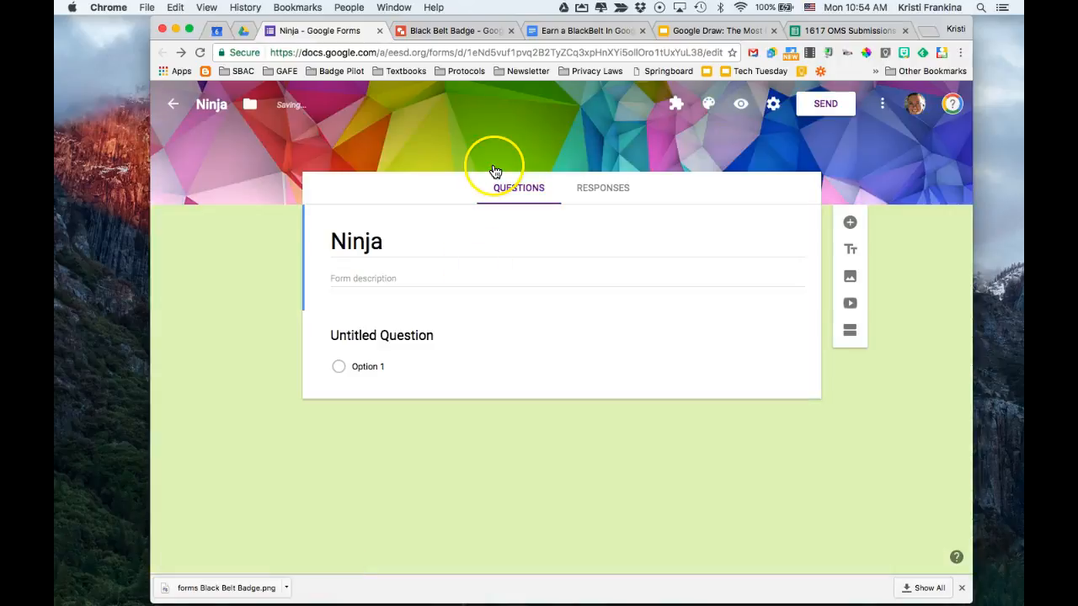
{"action": "mouse_move", "coordinate": [372, 268]}
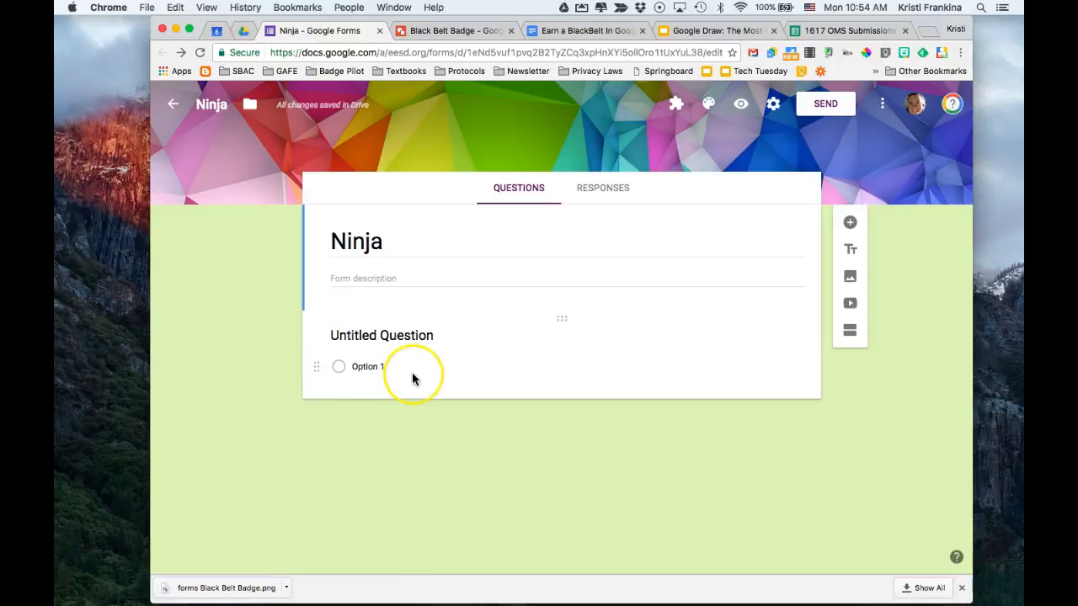
{"action": "mouse_move", "coordinate": [413, 377]}
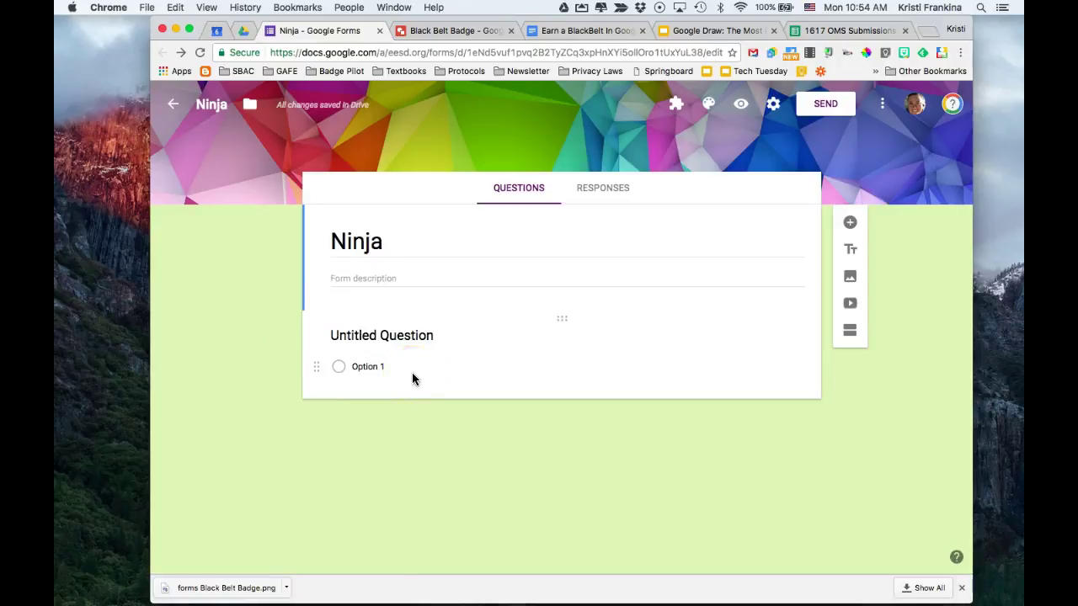